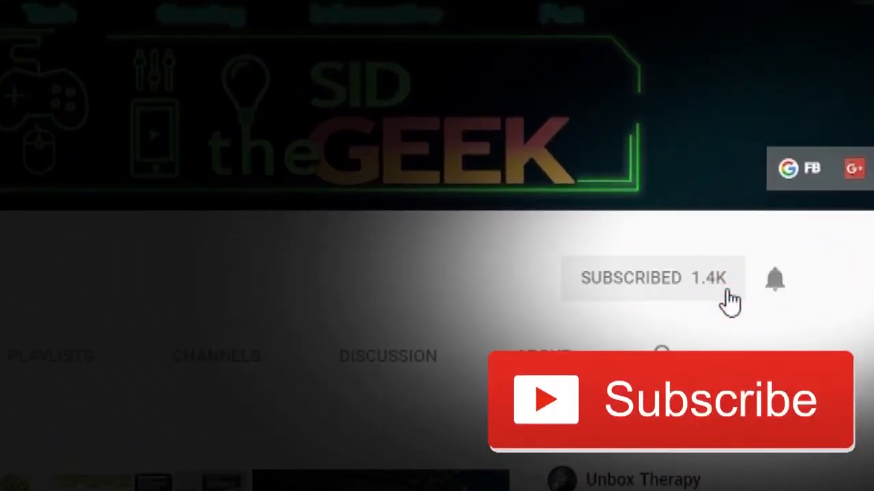
mouse_move(777, 286)
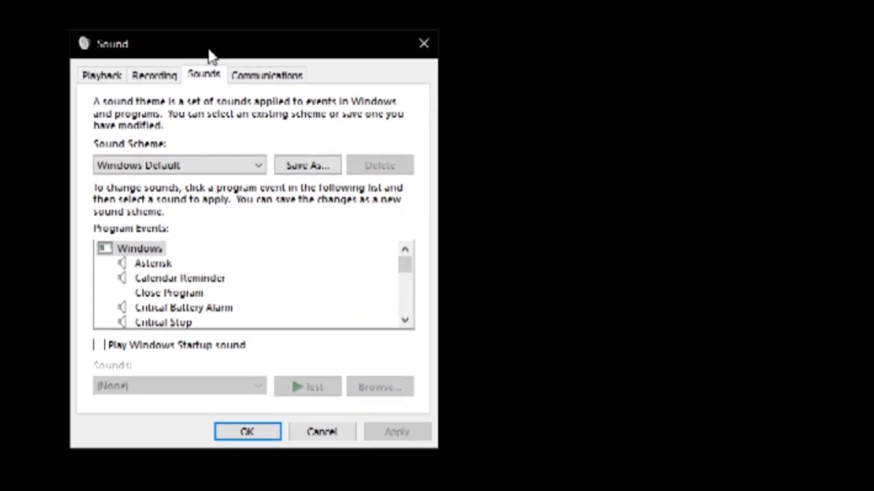
Review the recording devices, passing the disabled microphones, and select the working default microphone.
click(155, 75)
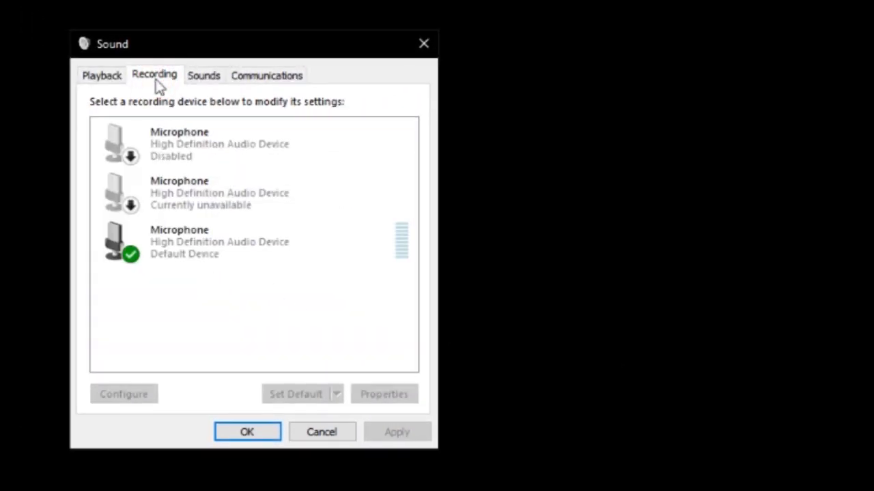
click(184, 144)
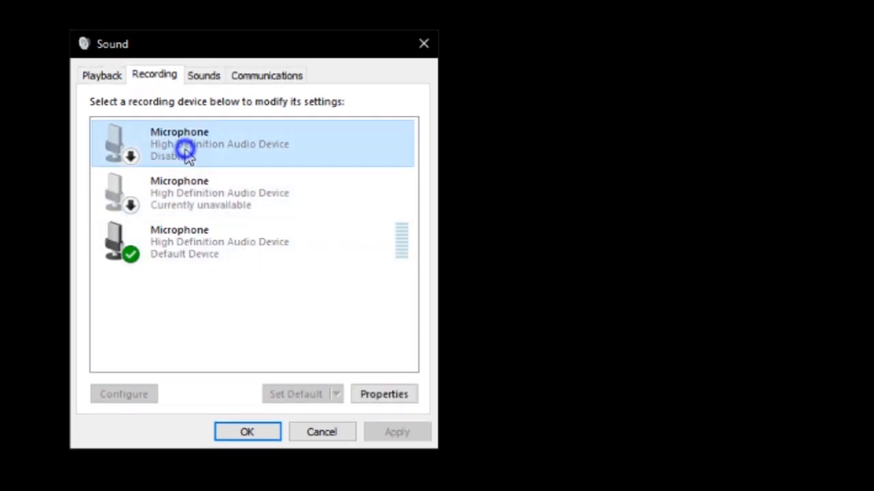
click(239, 192)
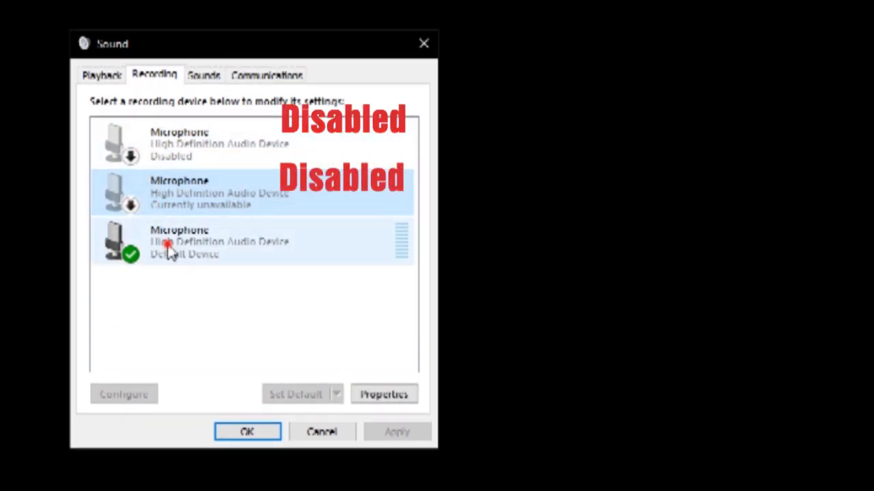
click(384, 393)
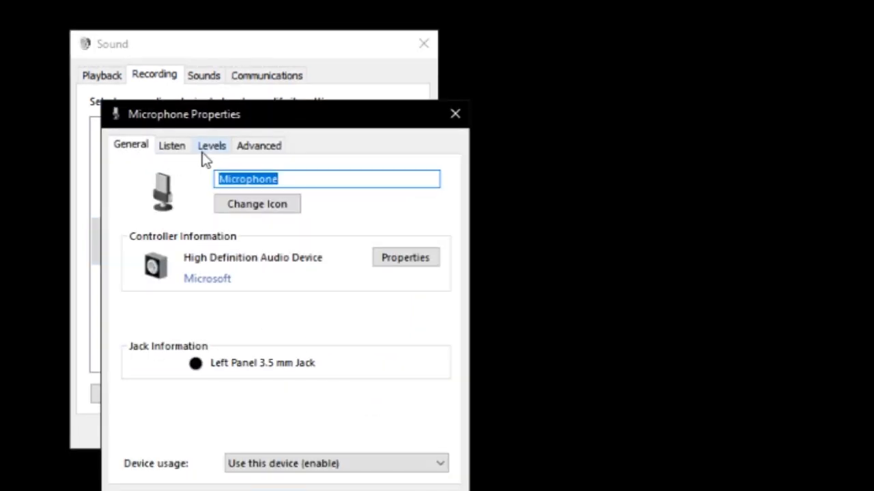
View the default microphone's recording level settings.
click(212, 145)
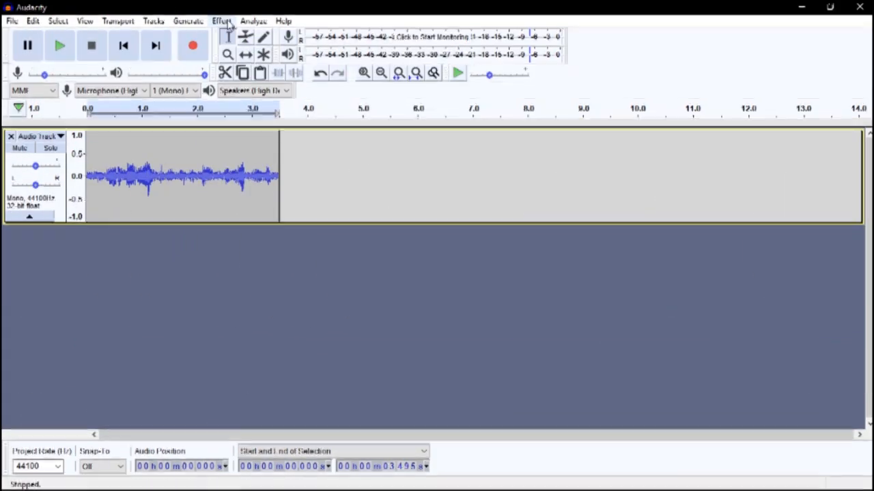
Play the noisy three-second recording and bring up the audio effects list.
click(60, 45)
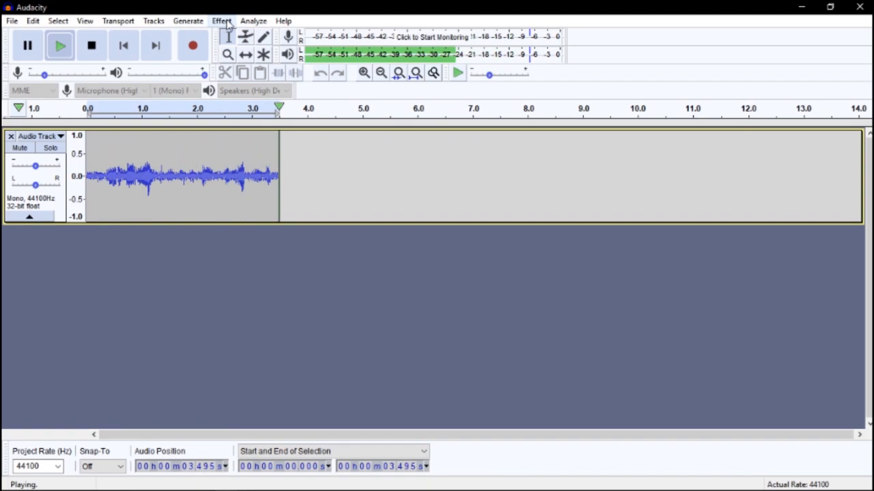
click(221, 20)
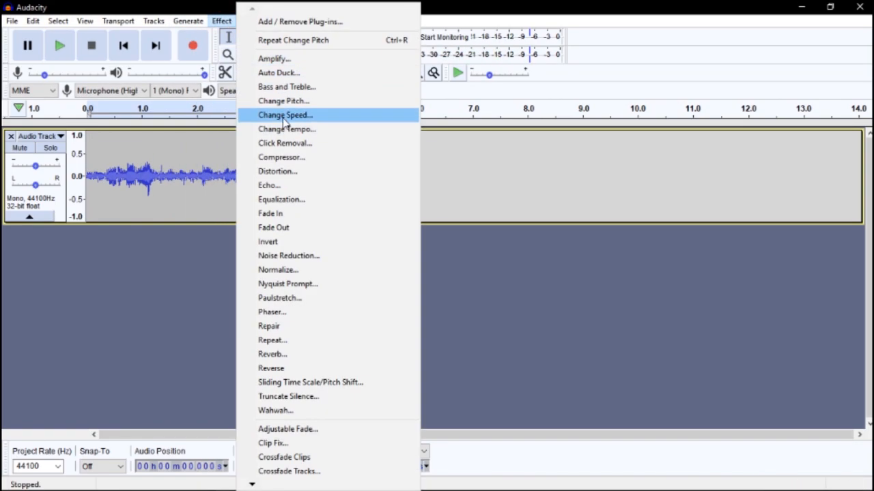
mouse_move(288, 255)
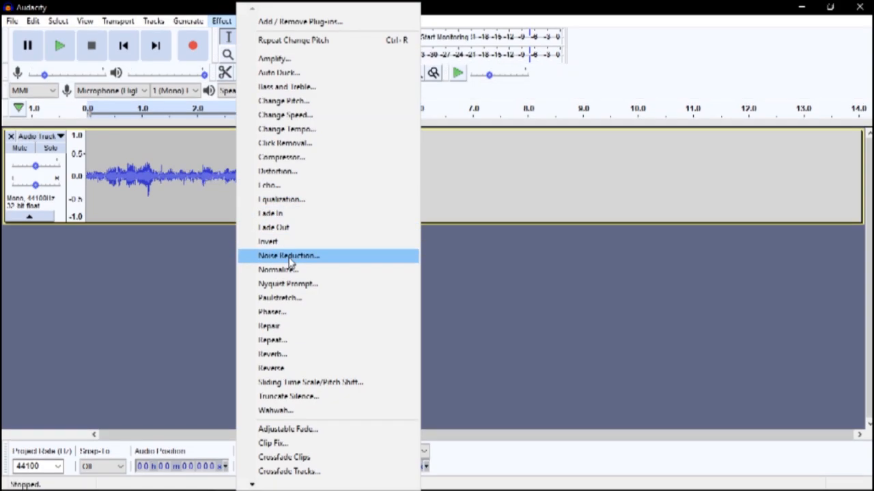
Preview Noise Reduction at 11 dB, sensitivity 9.00, smoothing 5 on the clip.
click(286, 255)
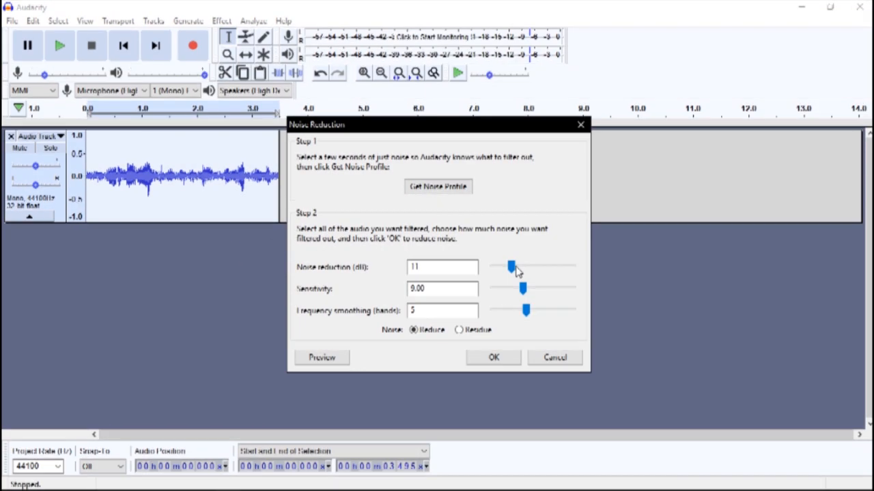
click(322, 358)
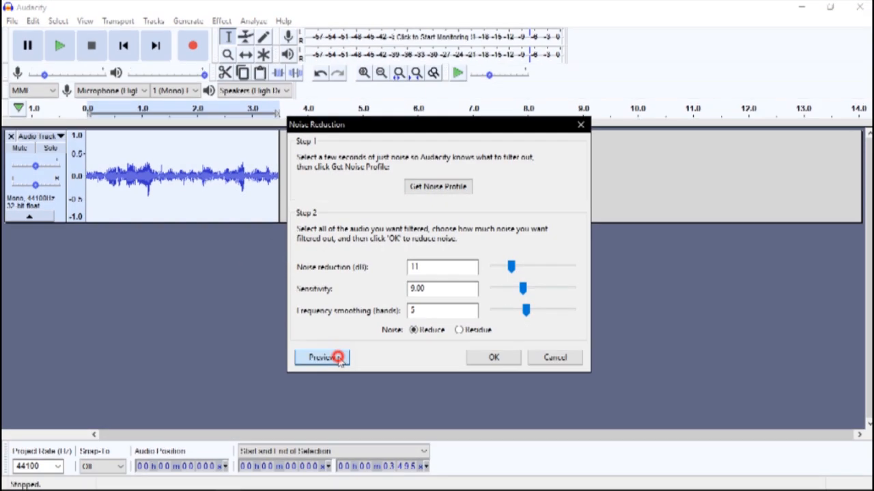
click(321, 357)
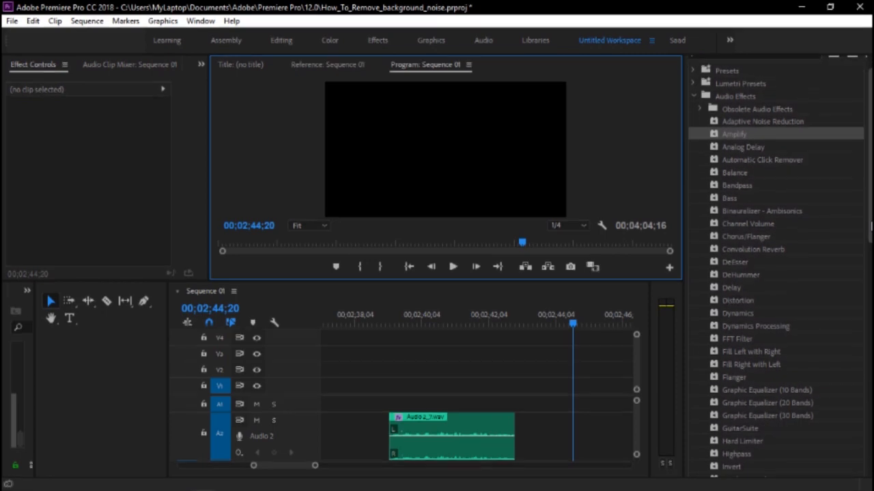
Select the audio clip and bring up the Adaptive Noise Reduction custom setup editor.
scroll(down, 3)
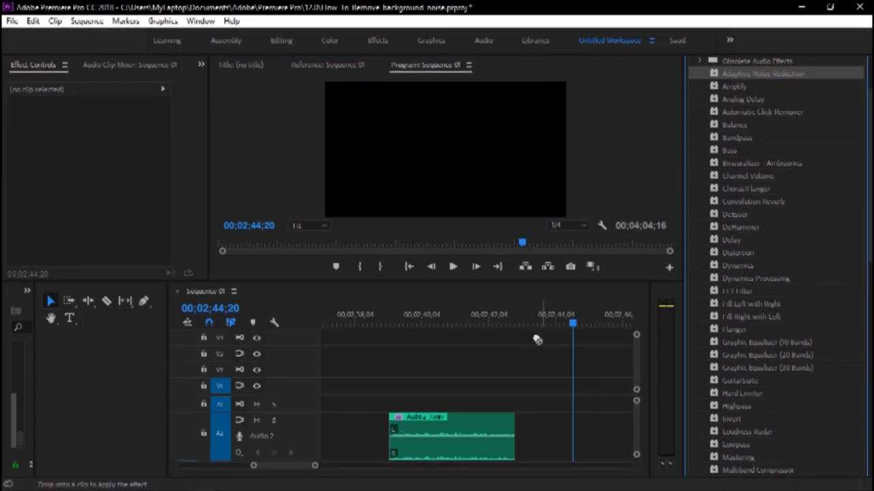
click(451, 437)
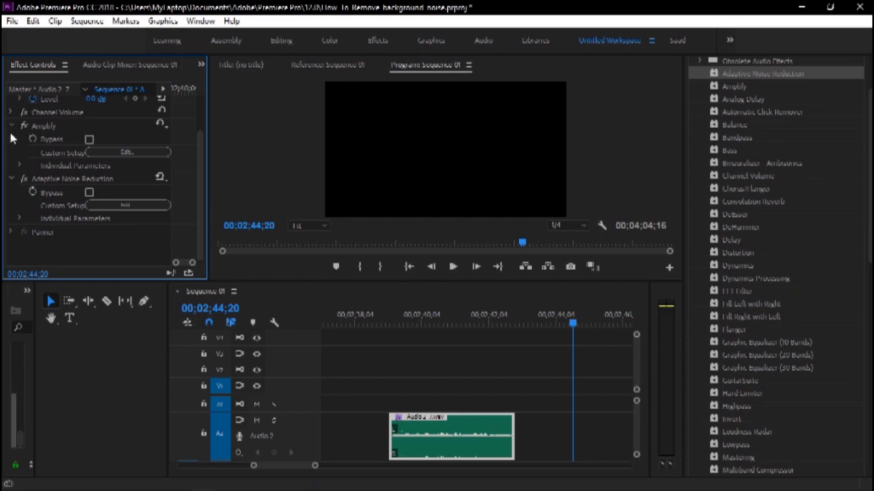
click(126, 205)
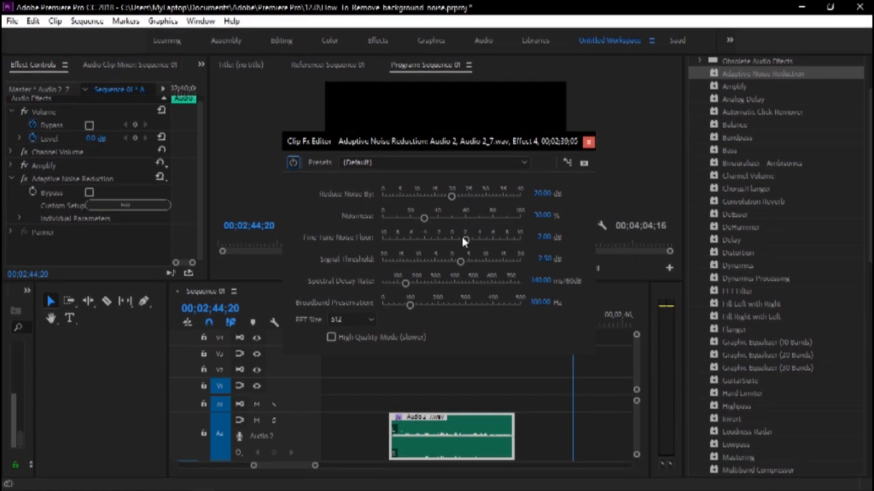
mouse_move(406, 295)
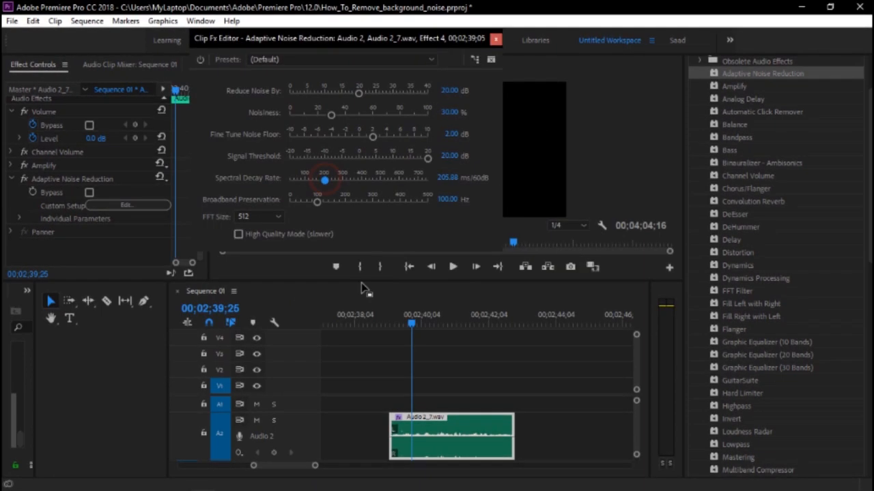
Play the sequence to hear the clip with Adaptive Noise Reduction at default settings.
click(453, 266)
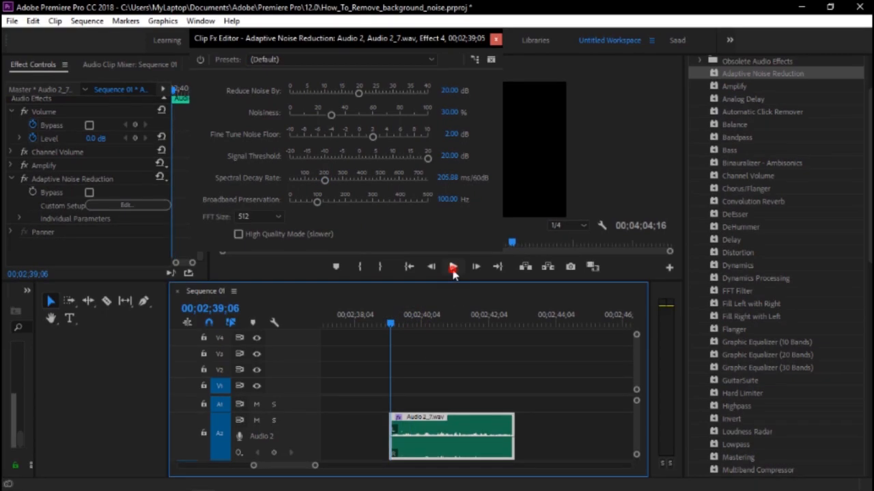
click(453, 266)
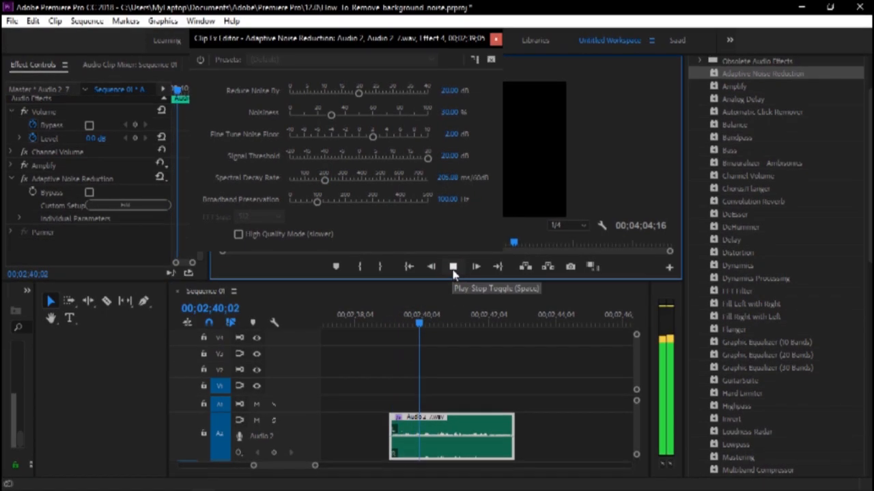